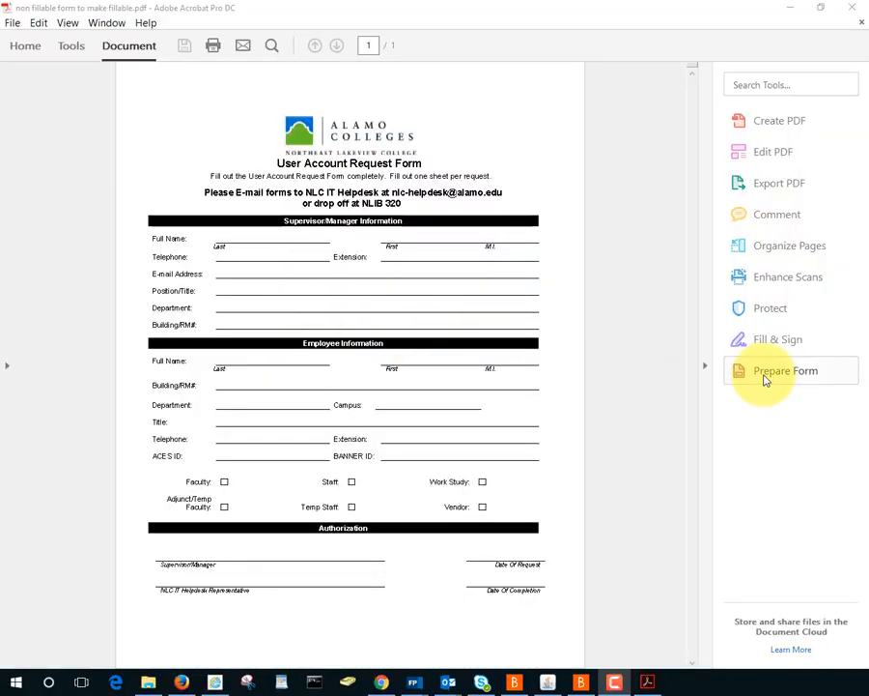
# Step: Run Prepare Form auto-detection, then select and edit the Full Name field
pyautogui.click(785, 370)
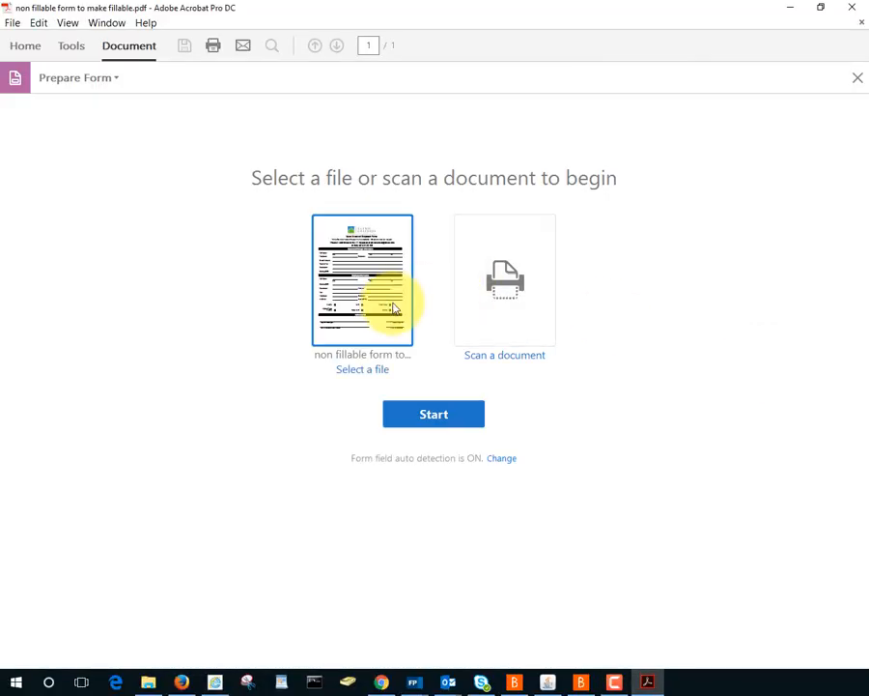
pyautogui.click(433, 414)
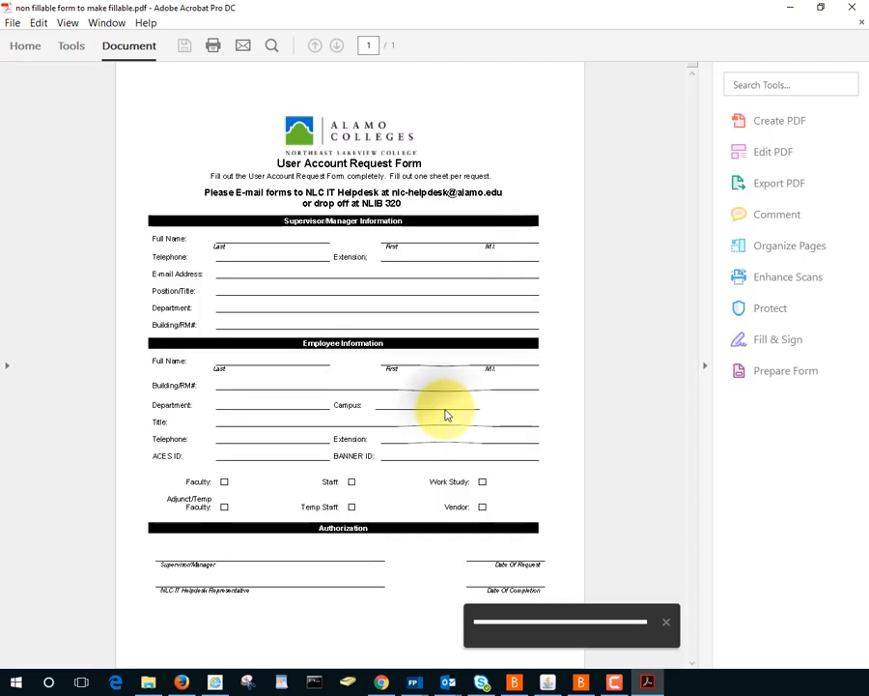
pyautogui.click(785, 370)
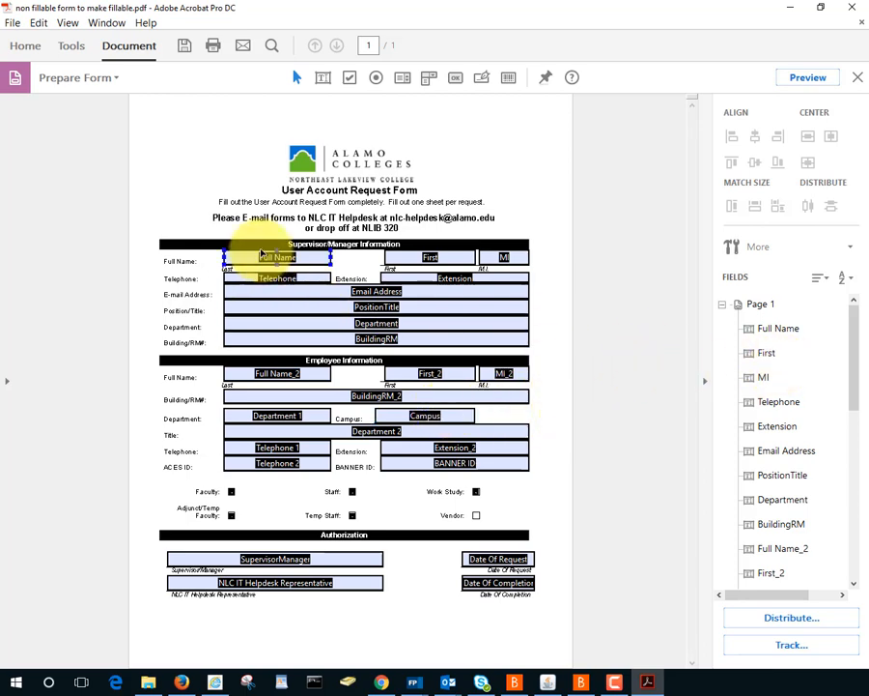
pyautogui.click(778, 328)
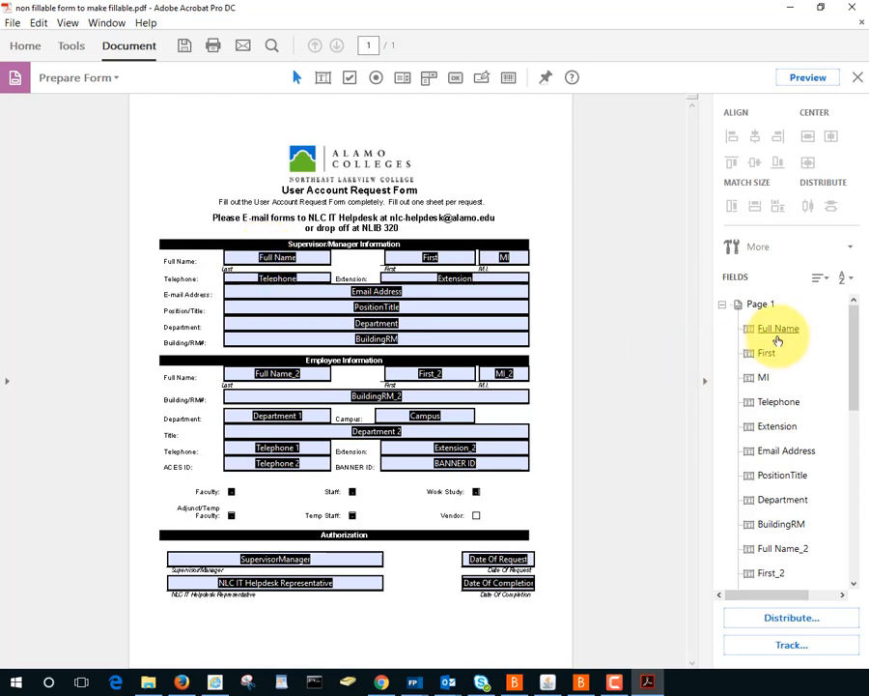
pyautogui.moveTo(778, 334)
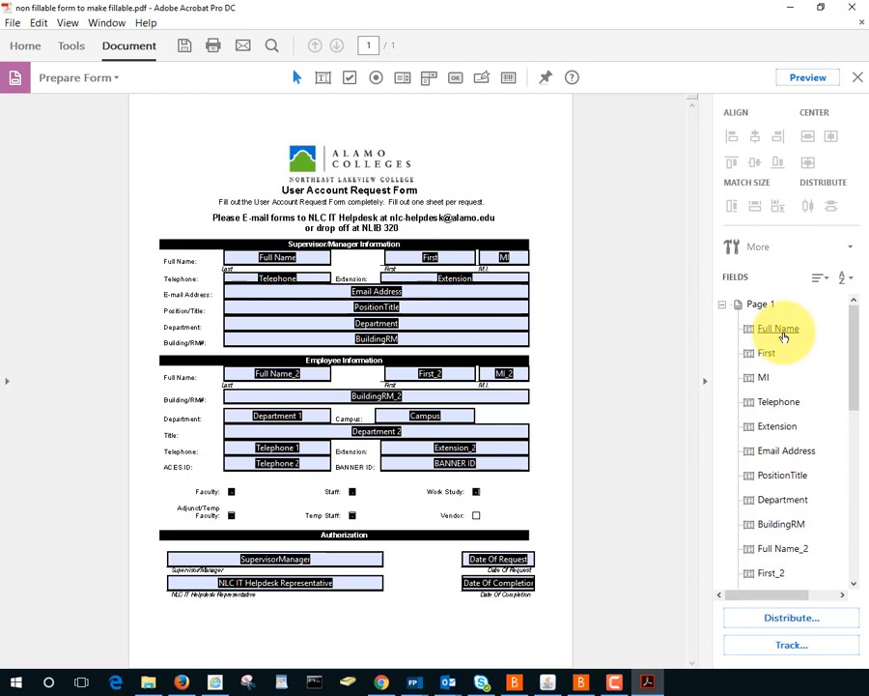
pyautogui.click(779, 328)
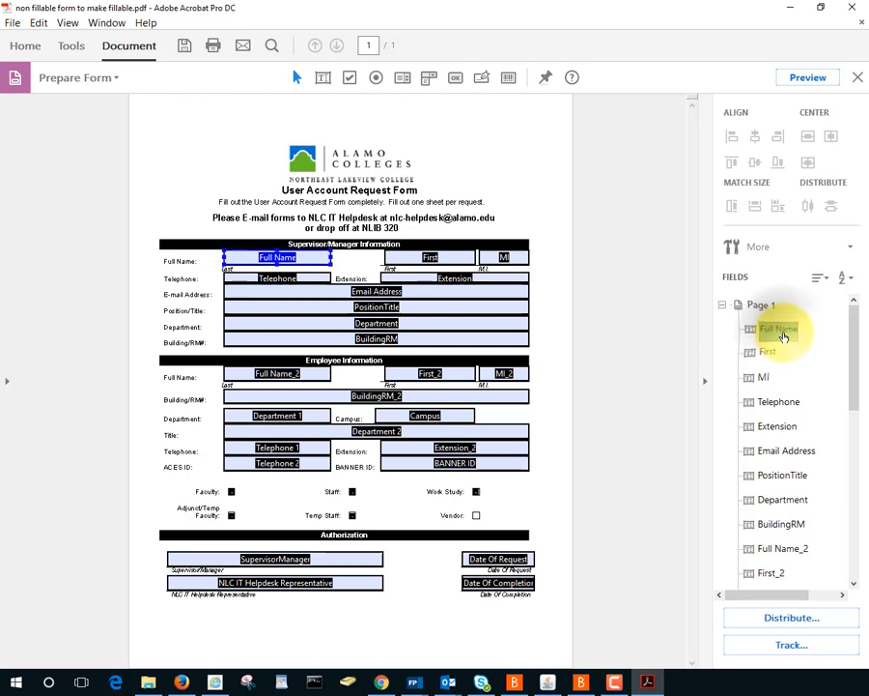
pyautogui.doubleClick(778, 328)
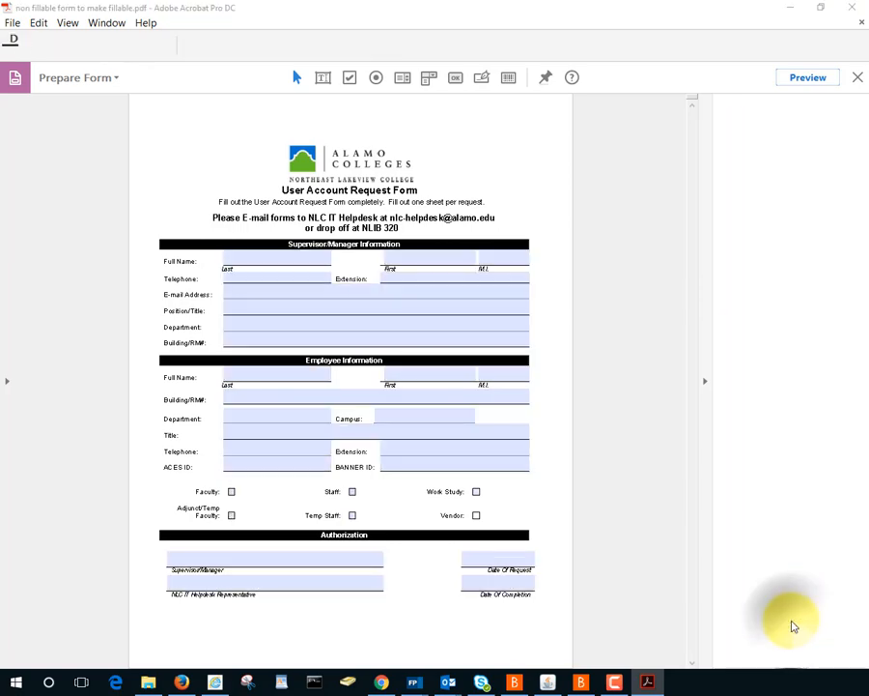
# Step: Start distribution and save the form as distribute.pdf
pyautogui.click(857, 77)
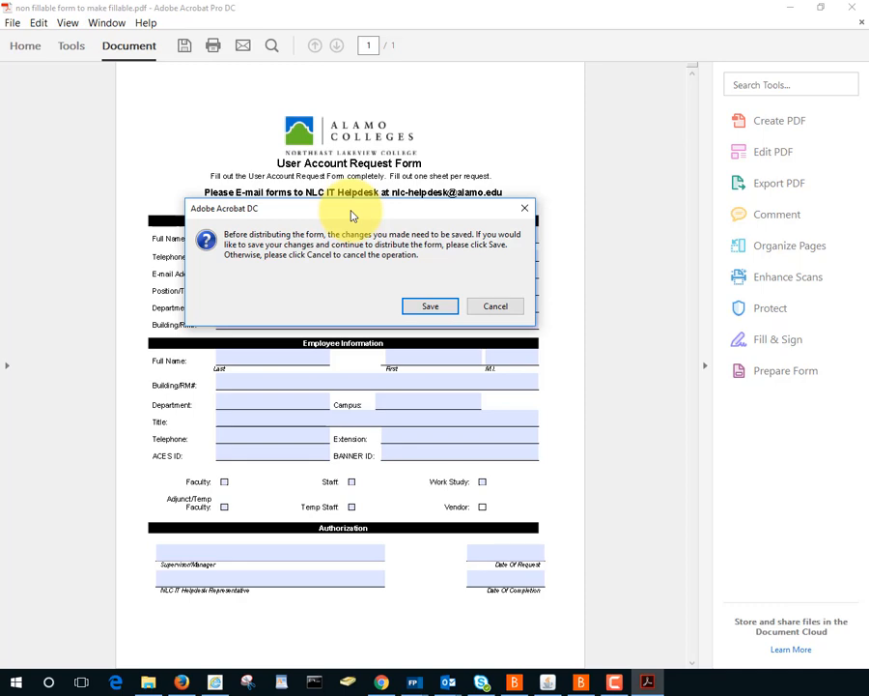
pyautogui.click(429, 305)
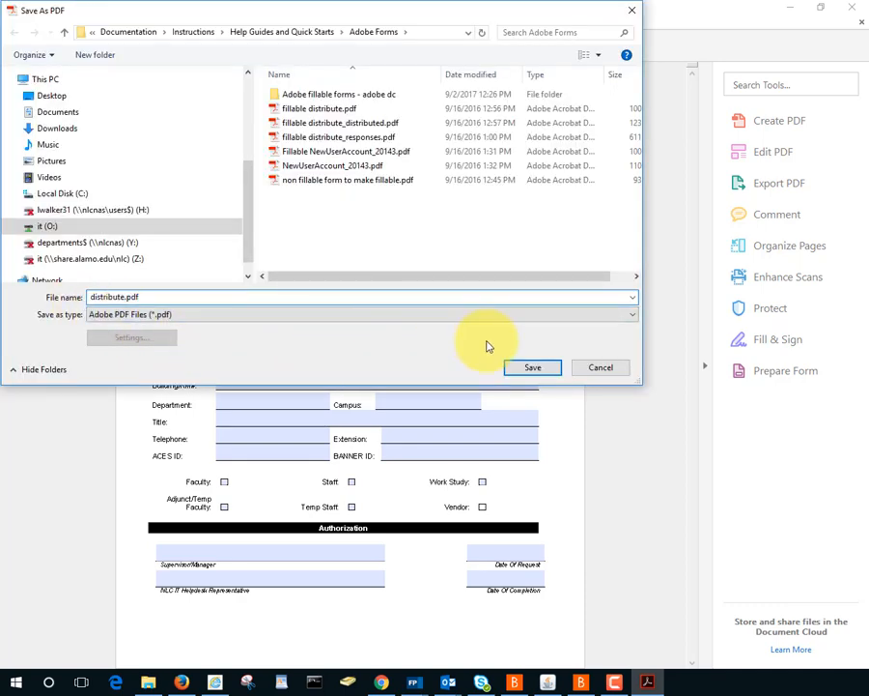
pyautogui.click(532, 367)
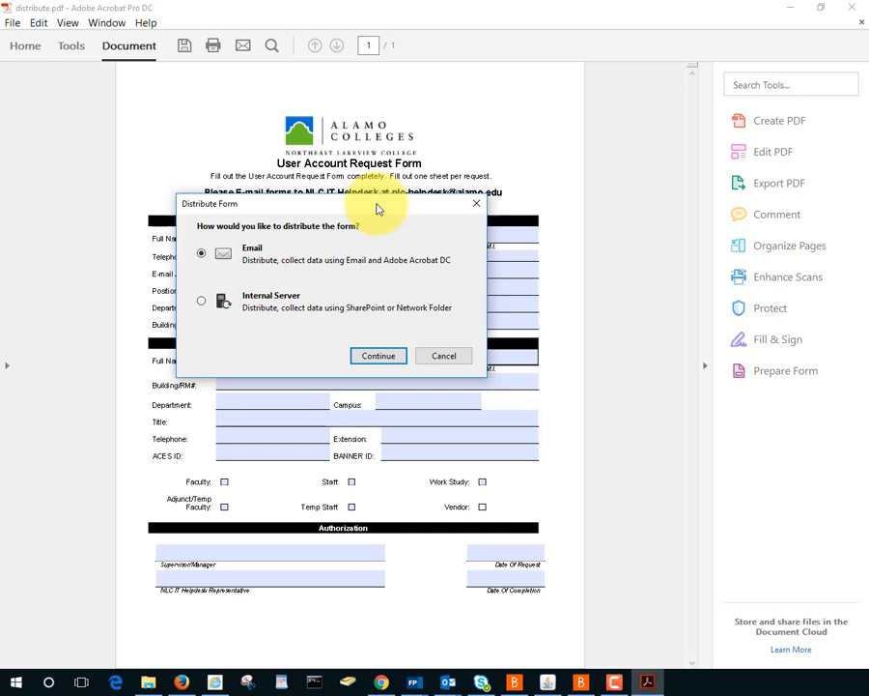
pyautogui.moveTo(377, 356)
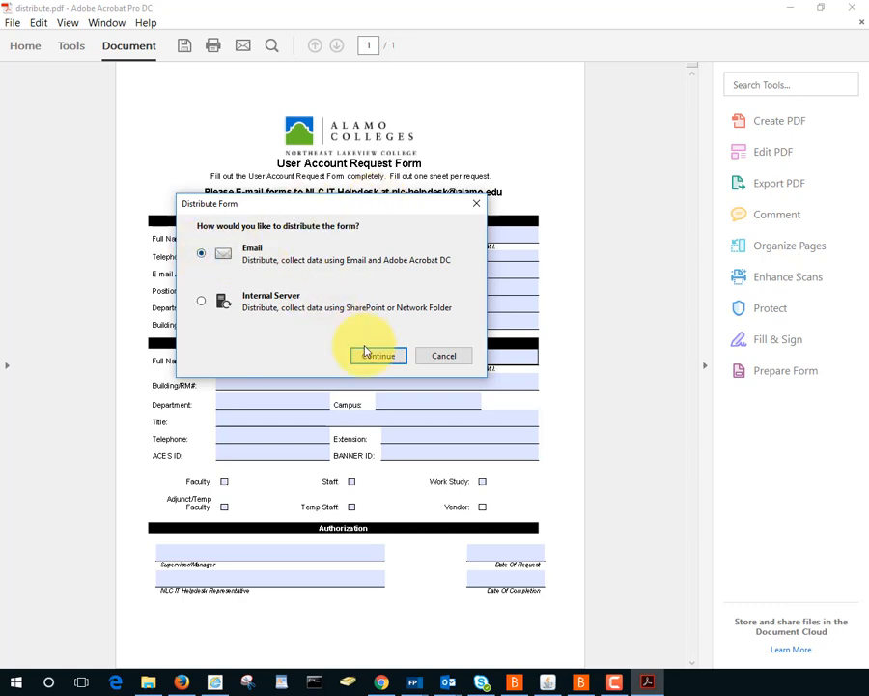
pyautogui.click(378, 356)
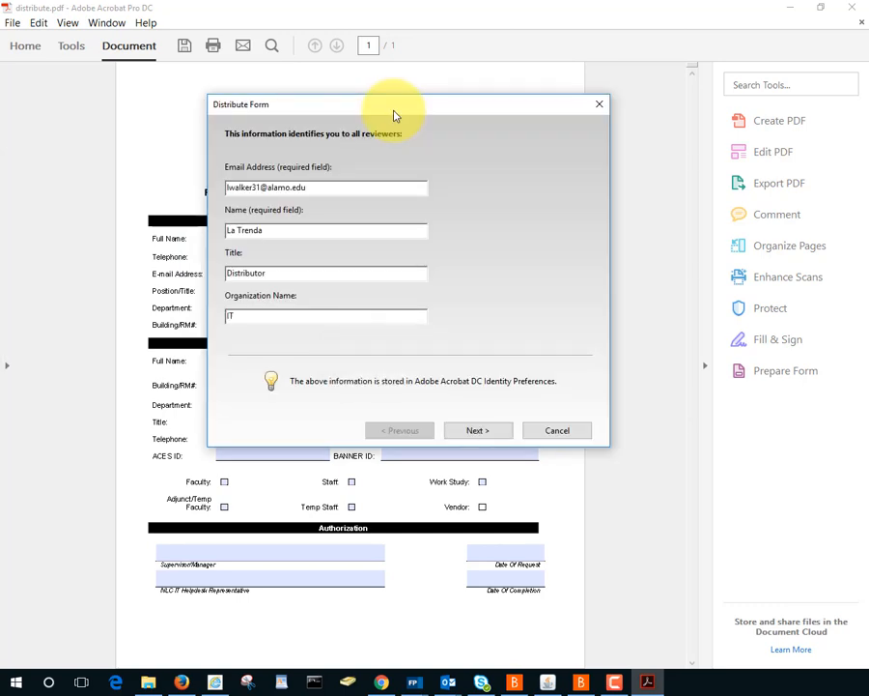
pyautogui.moveTo(478, 430)
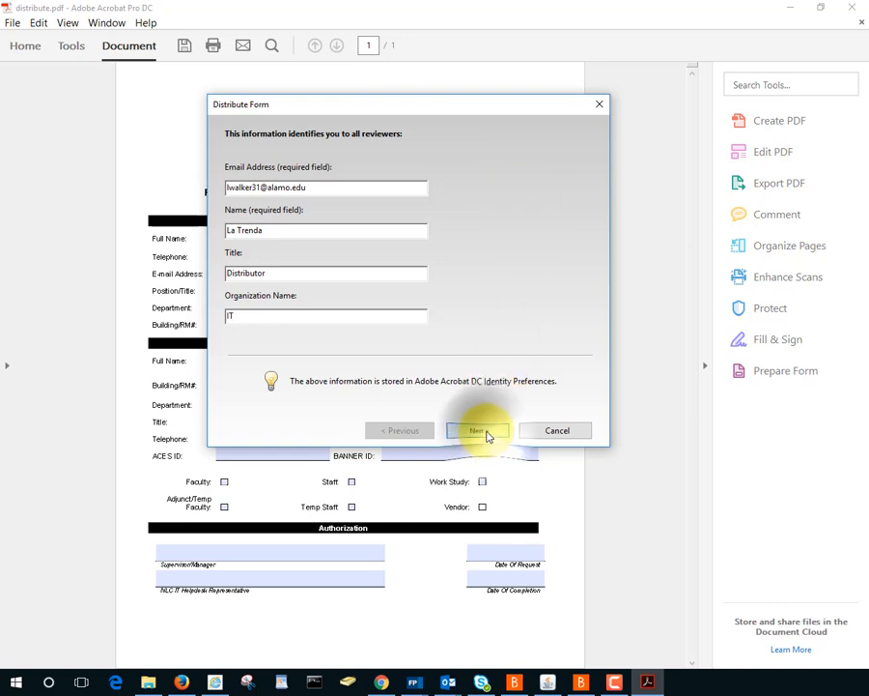
pyautogui.click(477, 430)
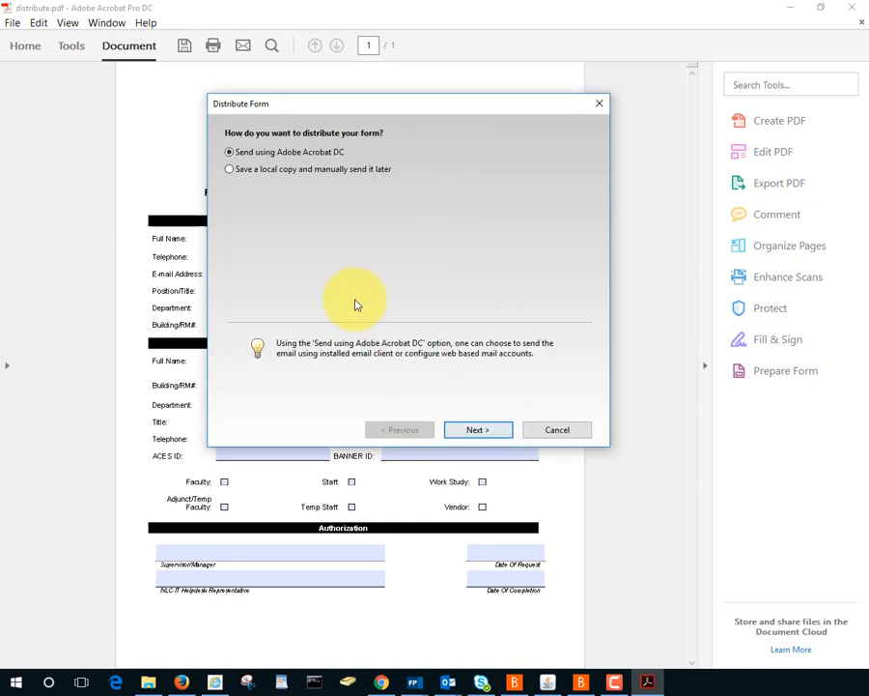
pyautogui.moveTo(460, 370)
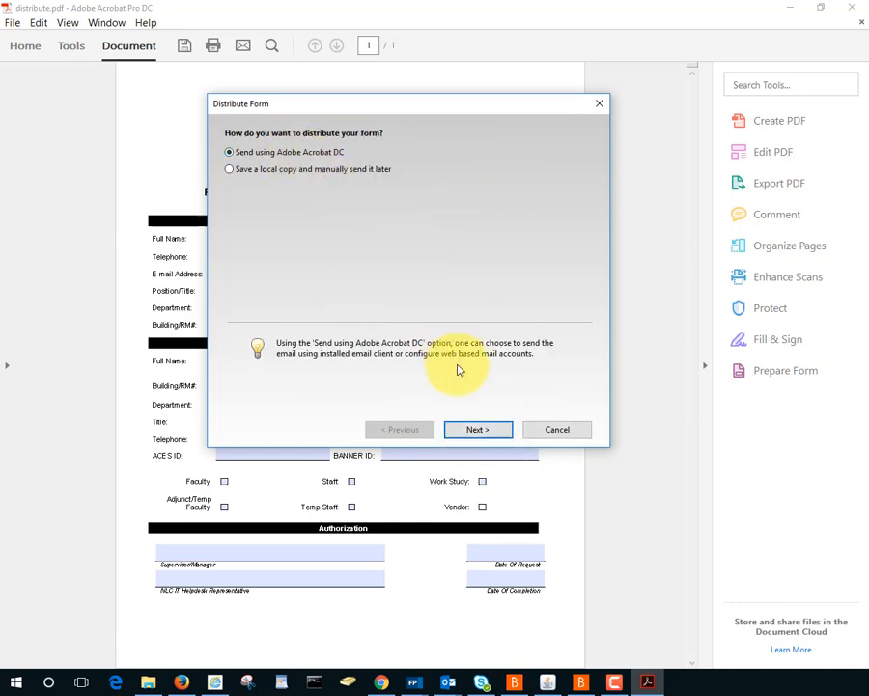
pyautogui.click(477, 428)
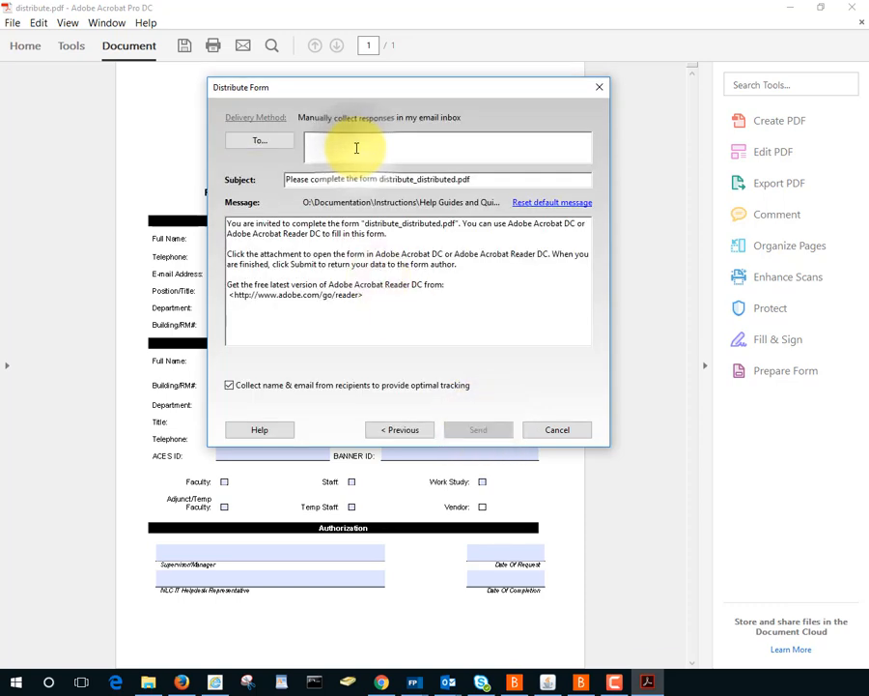
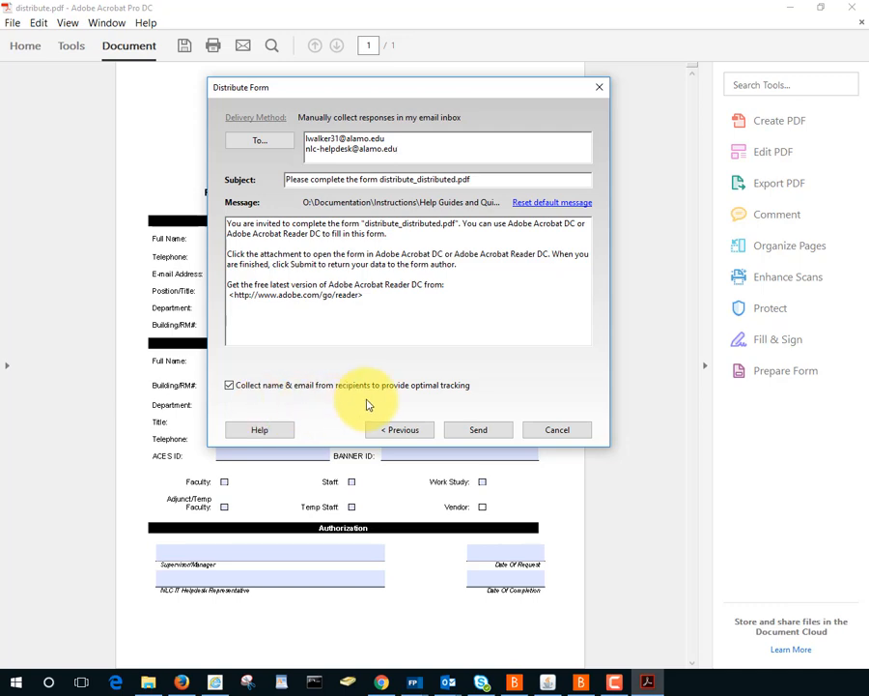
pyautogui.moveTo(478, 430)
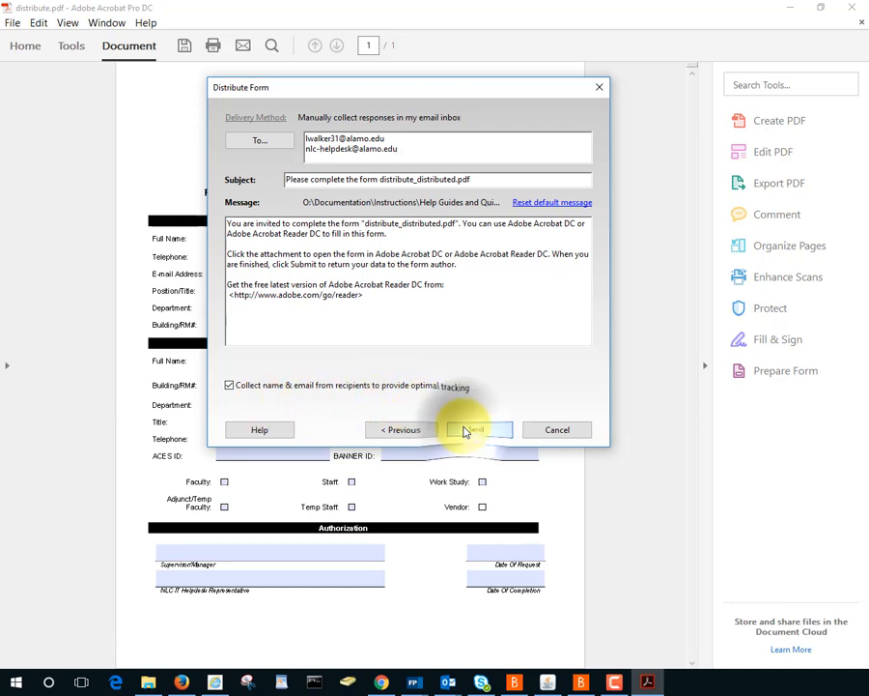
pyautogui.click(478, 429)
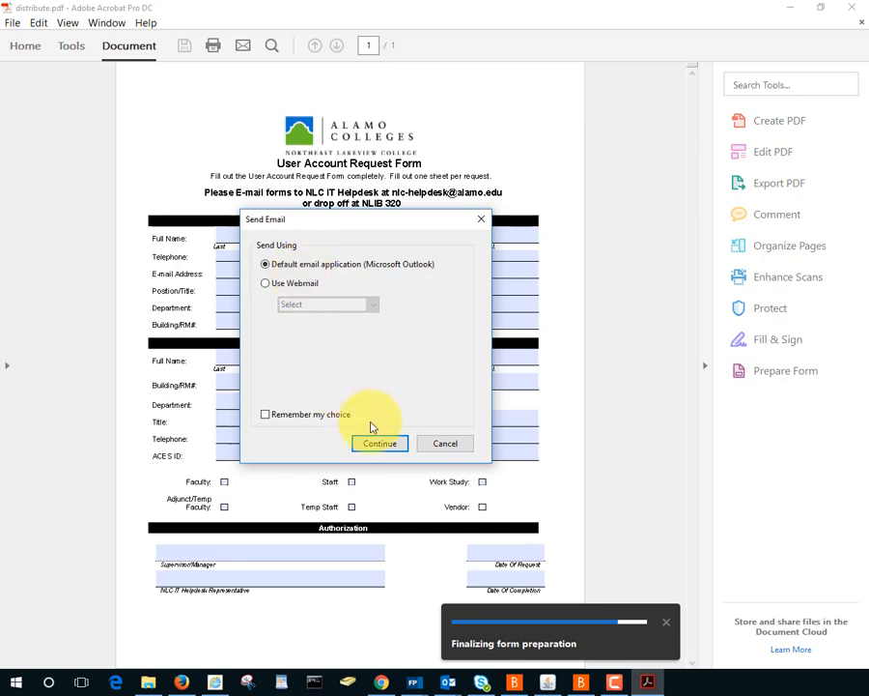
# Step: Send via Microsoft Outlook and review the Tracker showing two pending recipients
pyautogui.click(378, 443)
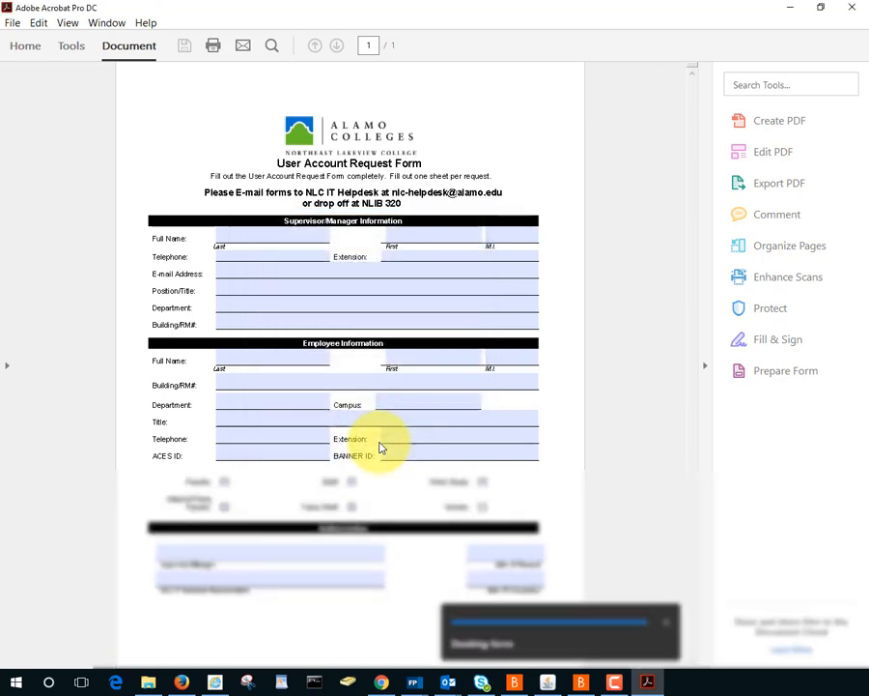
pyautogui.click(25, 46)
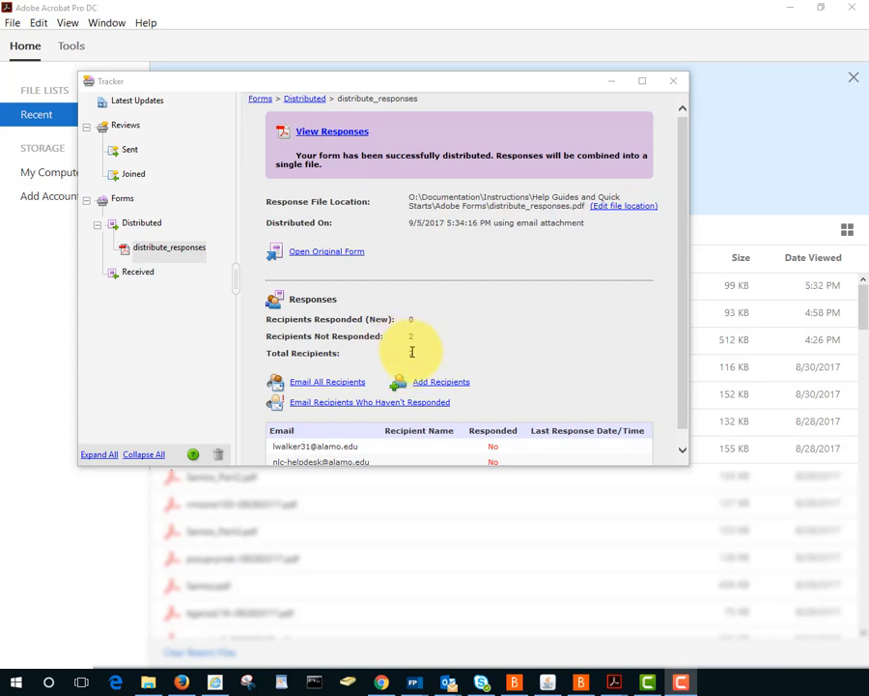
pyautogui.scroll(3)
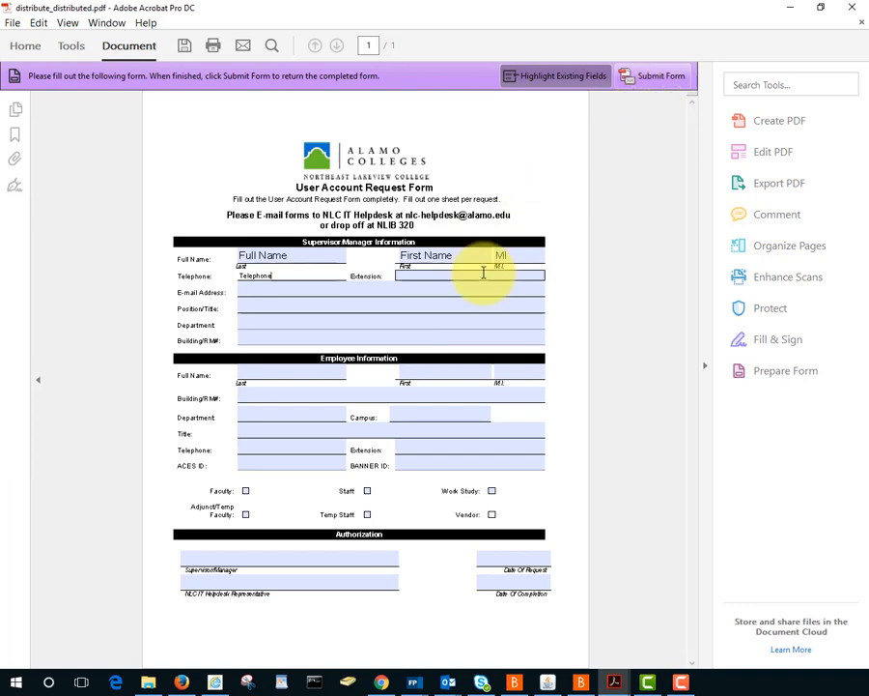
pyautogui.moveTo(657, 198)
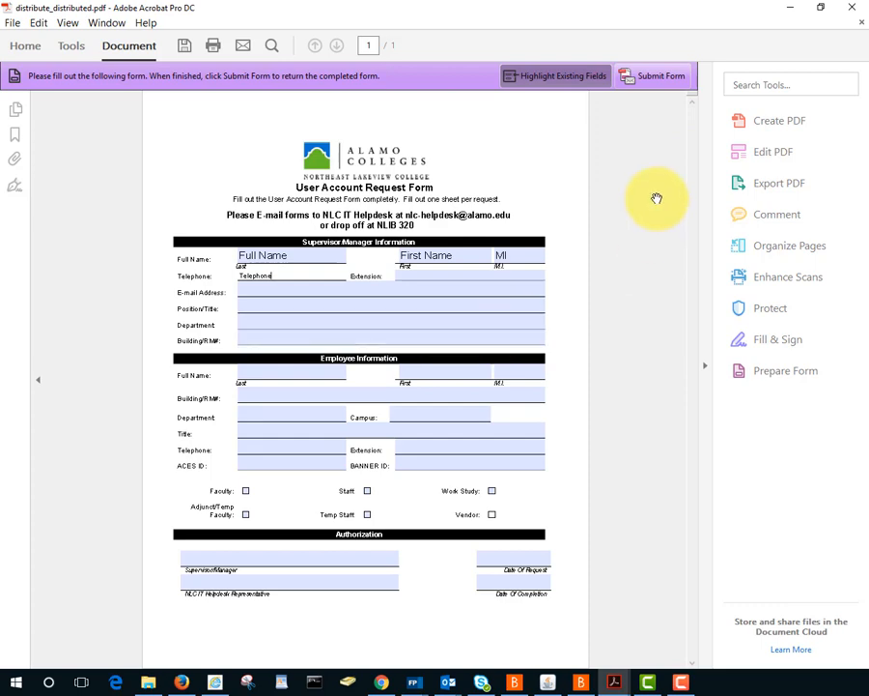
# Step: Submit the filled distribute_distributed.pdf by email and acknowledge the sent notice
pyautogui.click(661, 76)
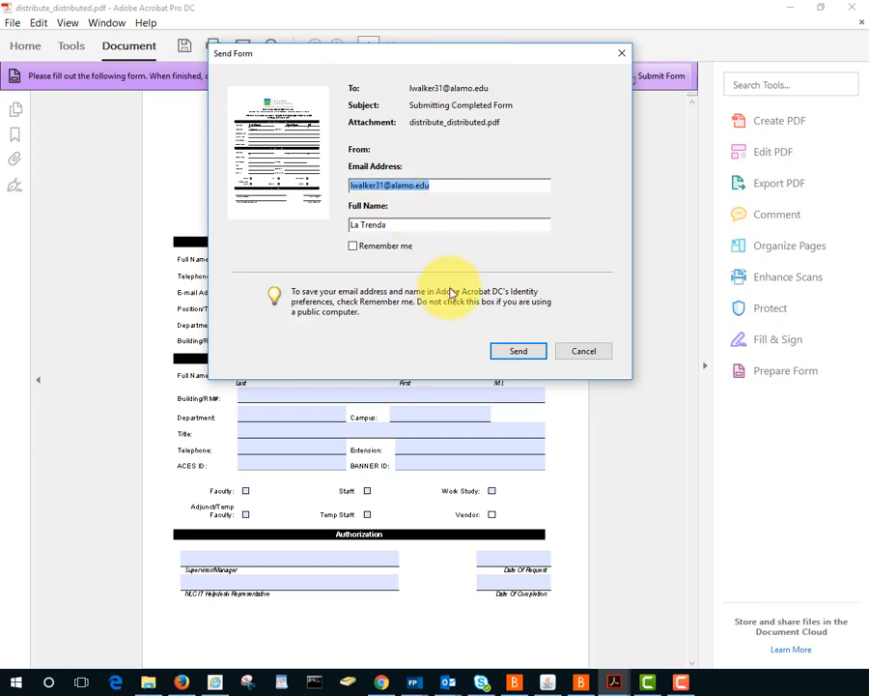
pyautogui.click(517, 351)
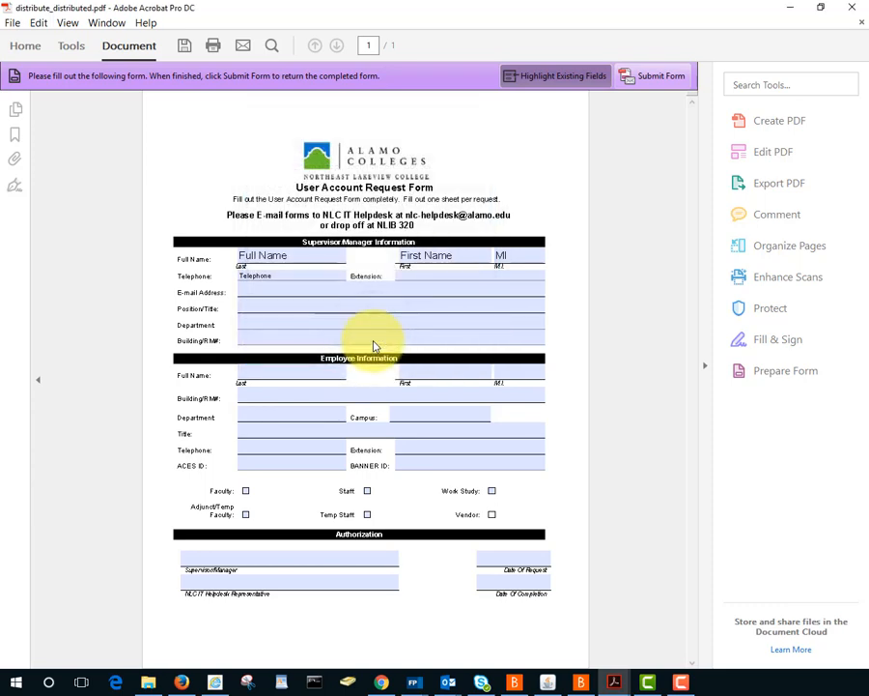
pyautogui.click(661, 75)
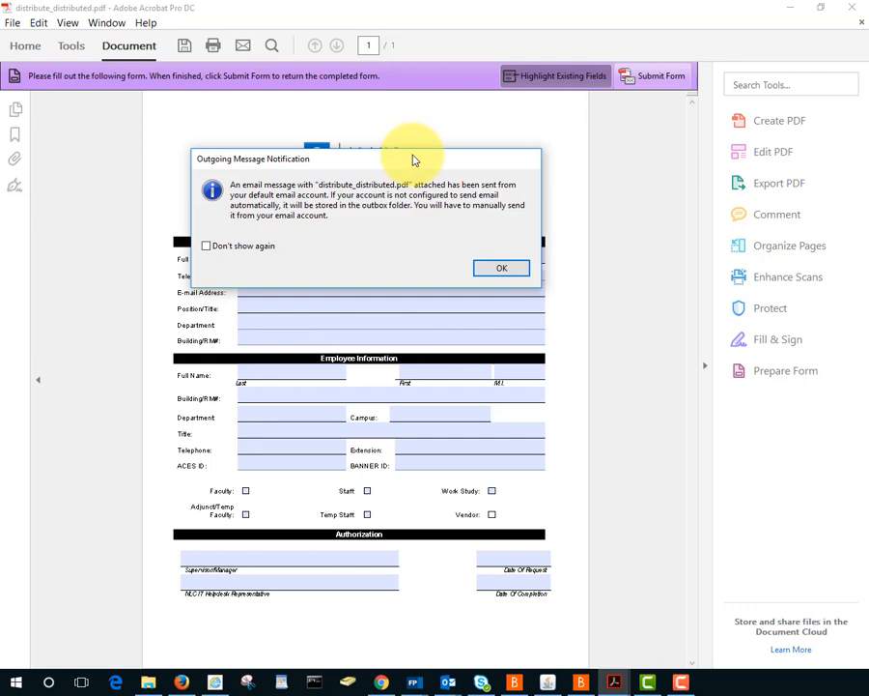
pyautogui.click(501, 267)
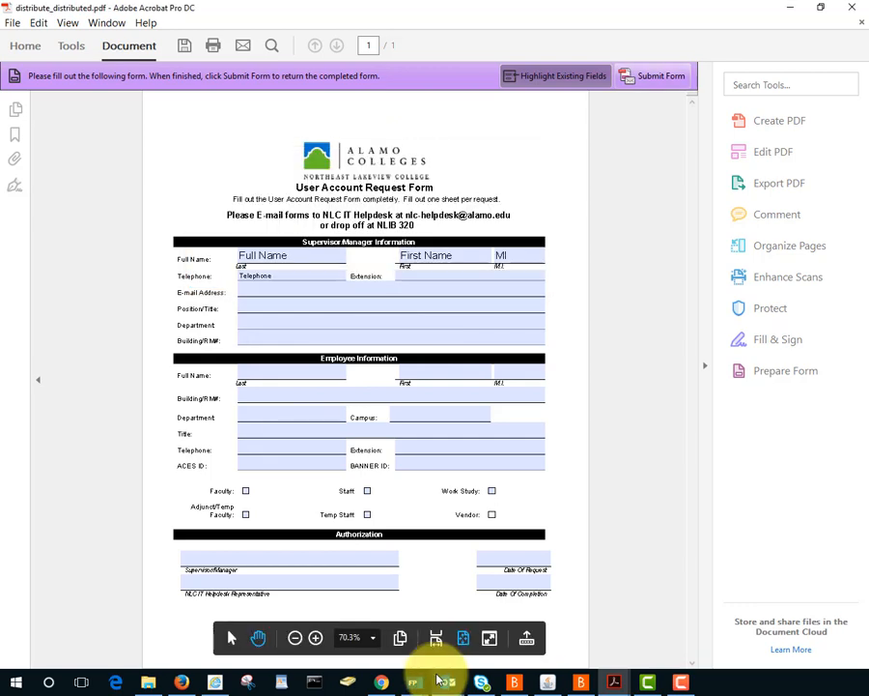
pyautogui.moveTo(446, 683)
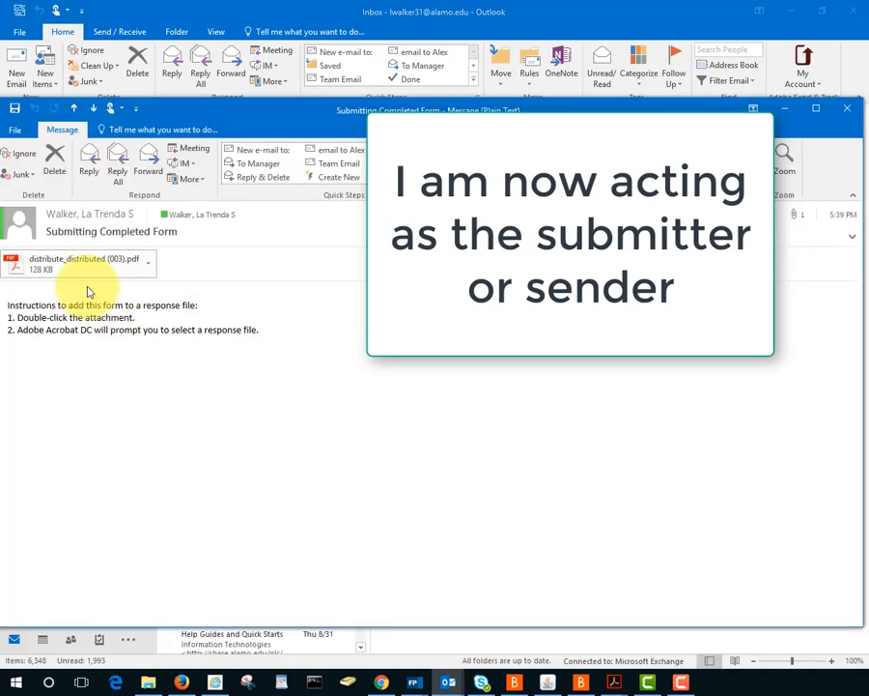
# Step: Open the distribute_distributed (003).pdf attachment from the Outlook message
pyautogui.click(79, 263)
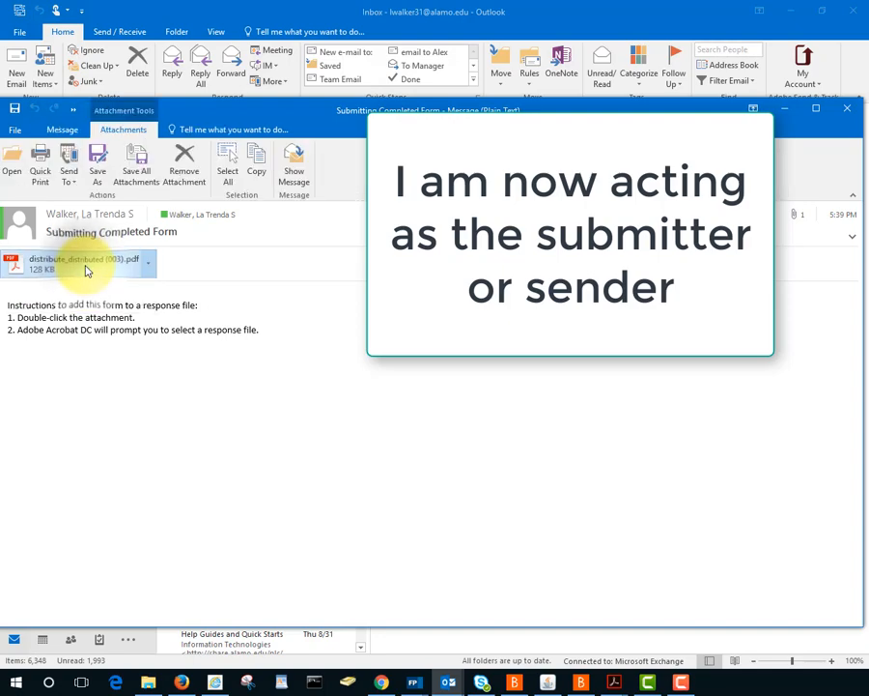
pyautogui.doubleClick(82, 262)
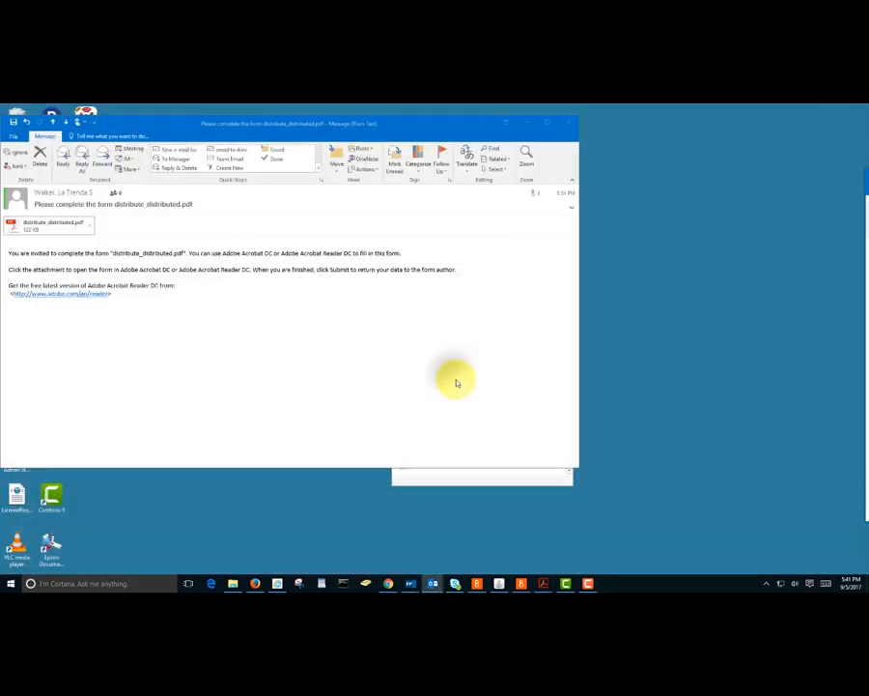
# Step: Open distribute_responses.pdf, showing La Trenda's response
pyautogui.doubleClick(48, 224)
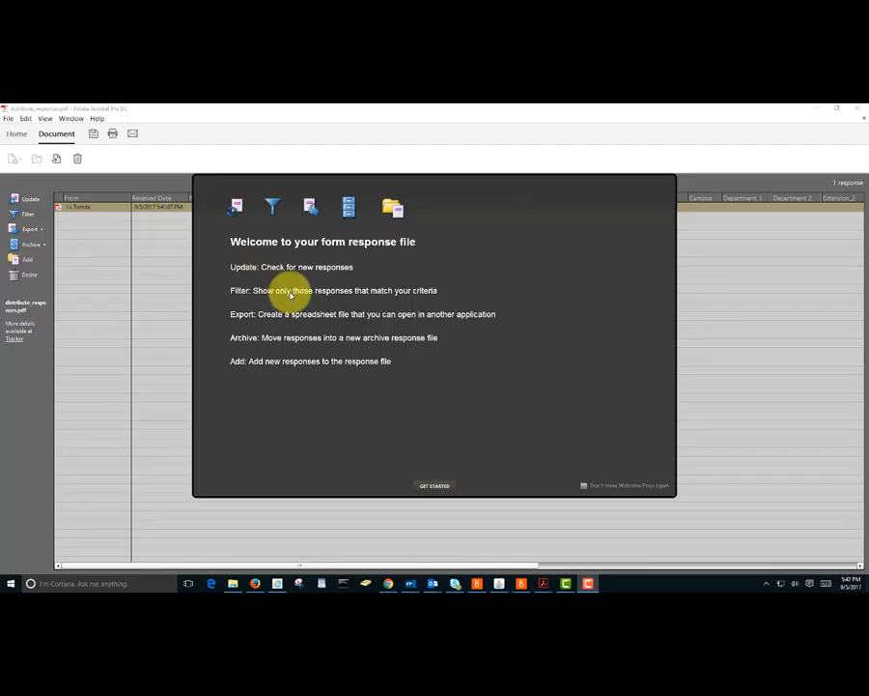
pyautogui.moveTo(433, 485)
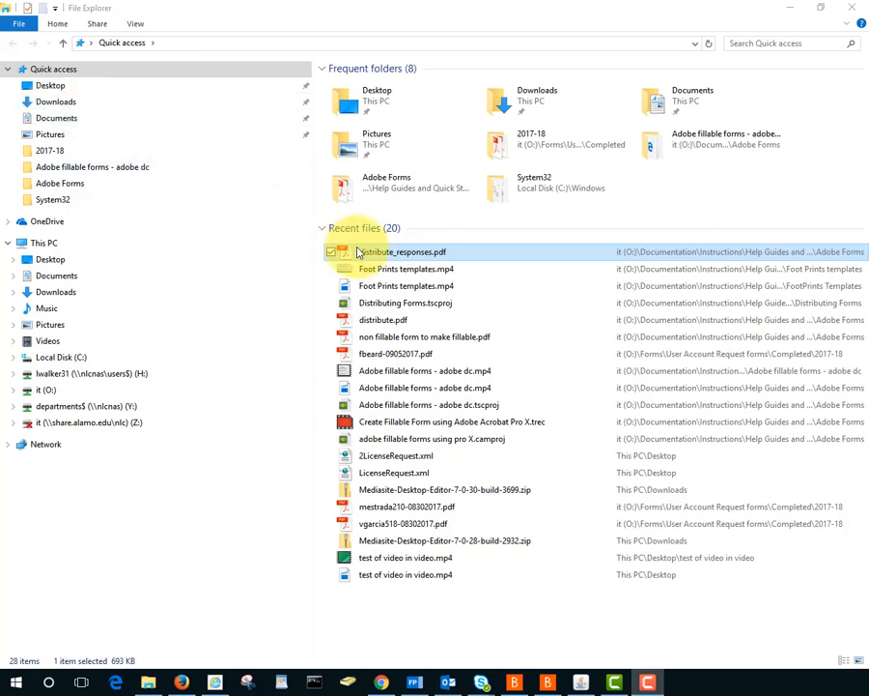
# Step: Reopen distribute_responses.pdf from Recent files and pass its welcome page
pyautogui.doubleClick(400, 251)
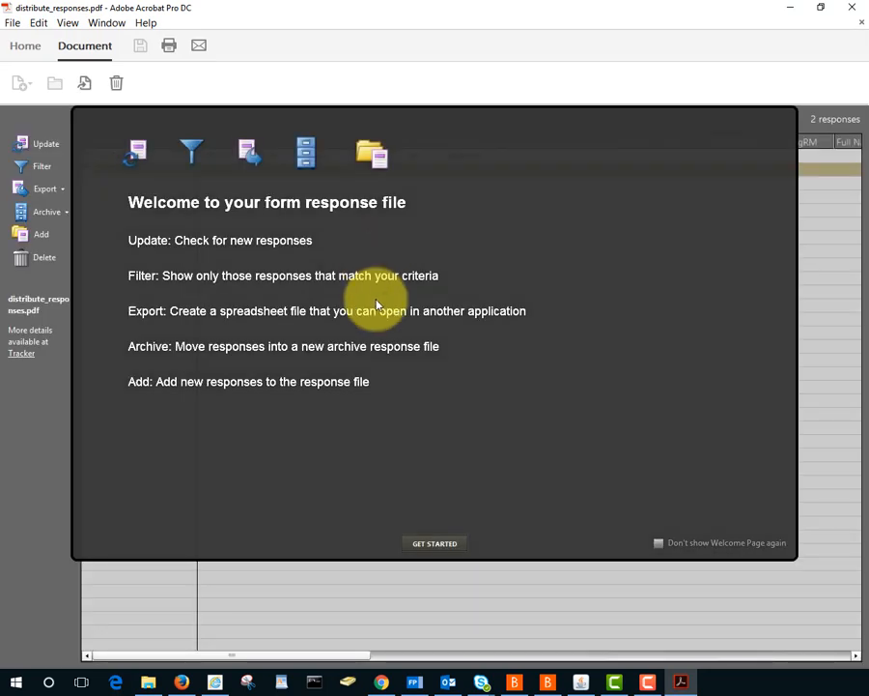
pyautogui.click(433, 543)
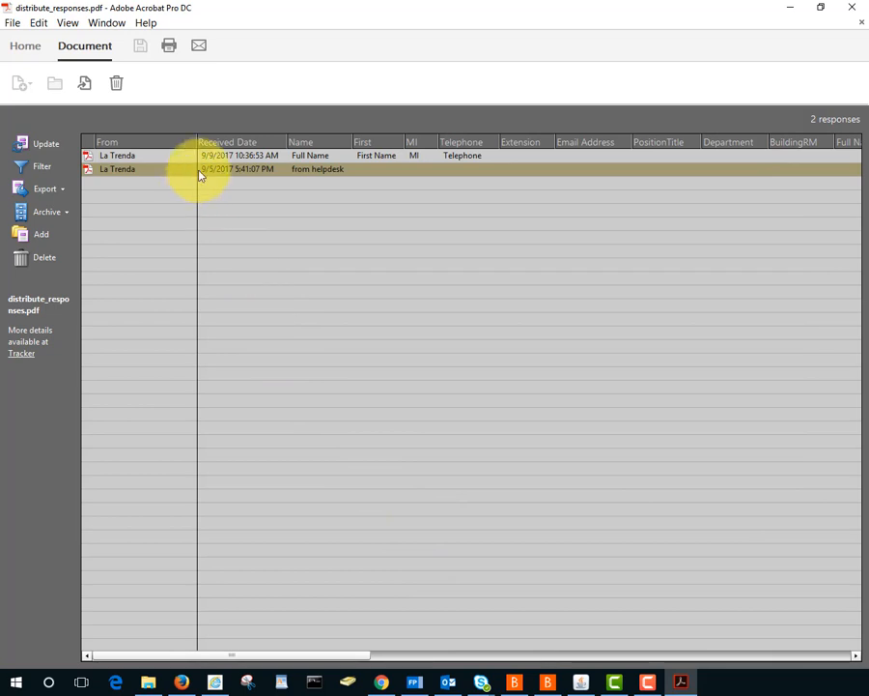
pyautogui.moveTo(190, 172)
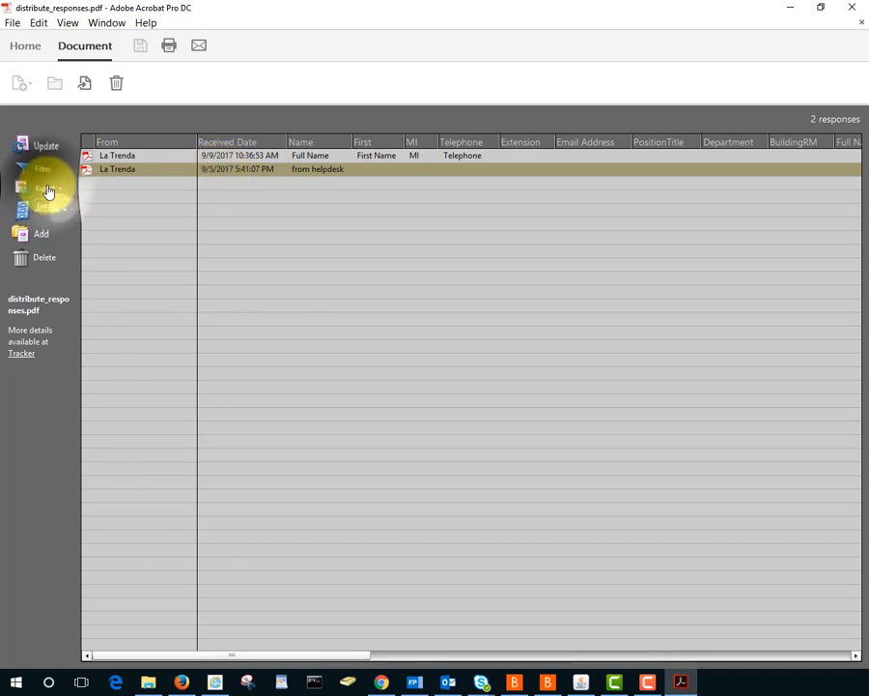
# Step: Export all responses as CSV named distribute_responses.csv in Adobe Forms
pyautogui.click(41, 188)
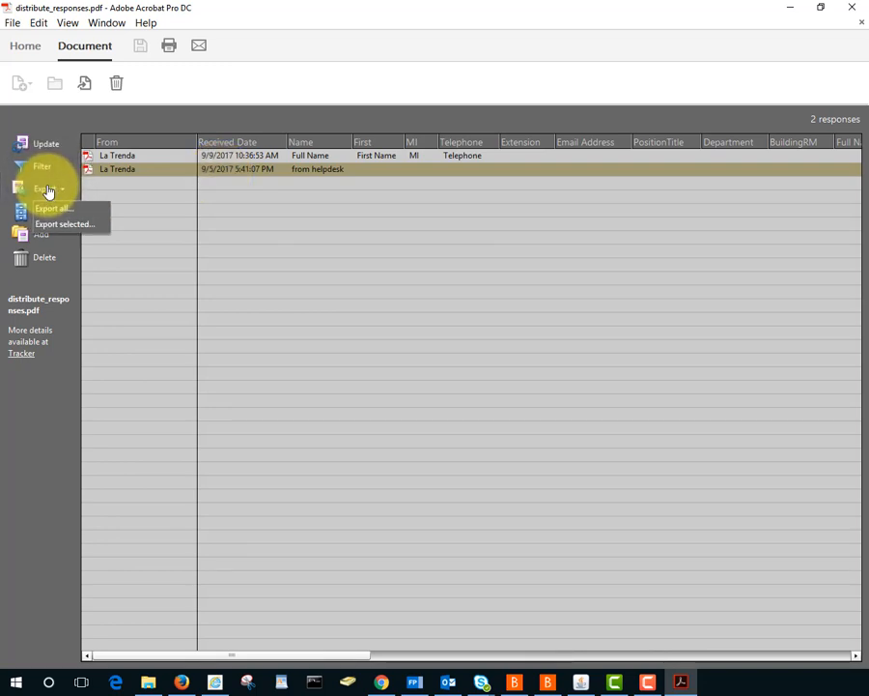
pyautogui.click(54, 208)
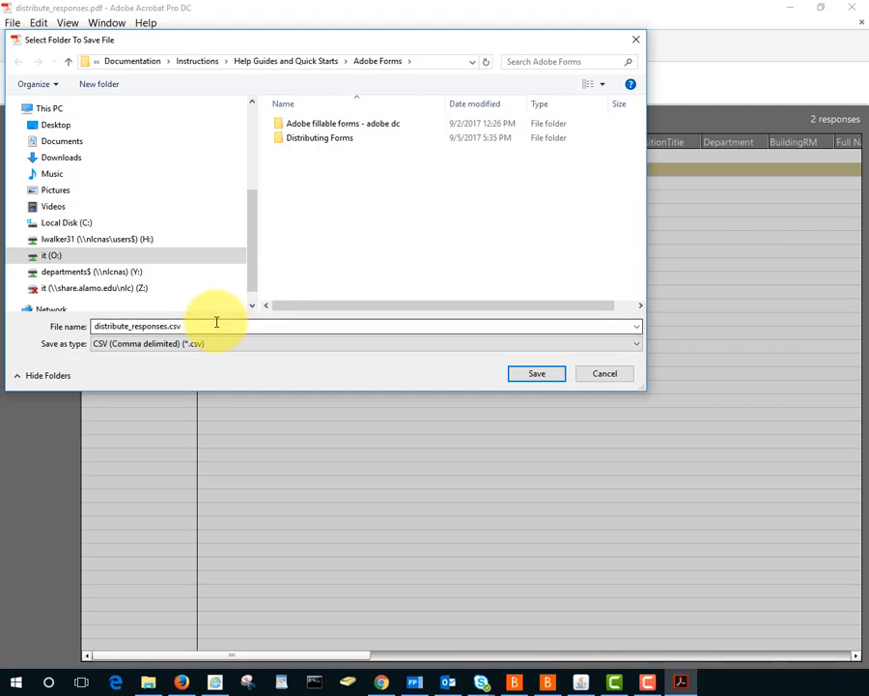
pyautogui.click(536, 373)
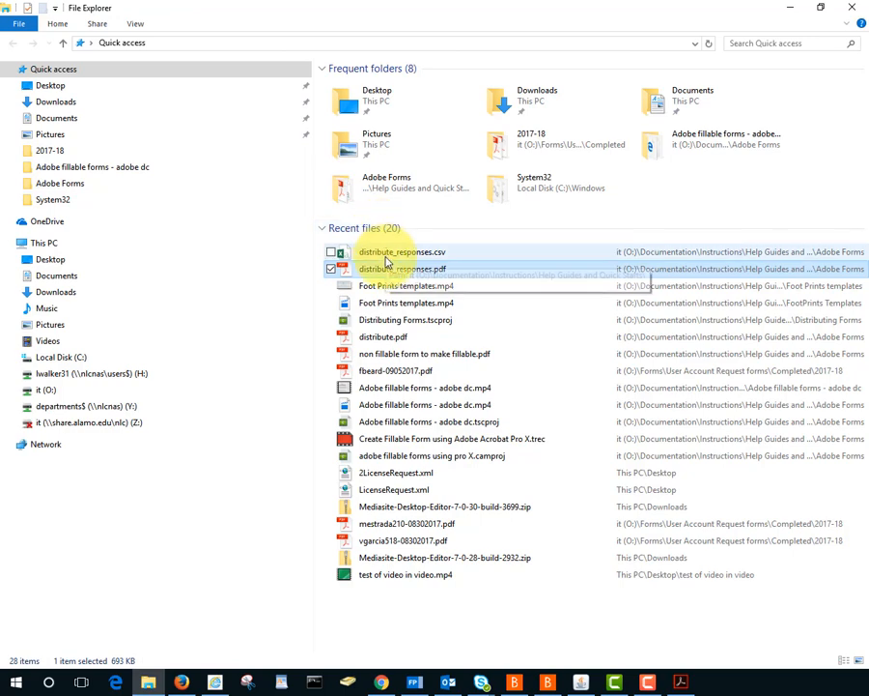
pyautogui.moveTo(405, 268)
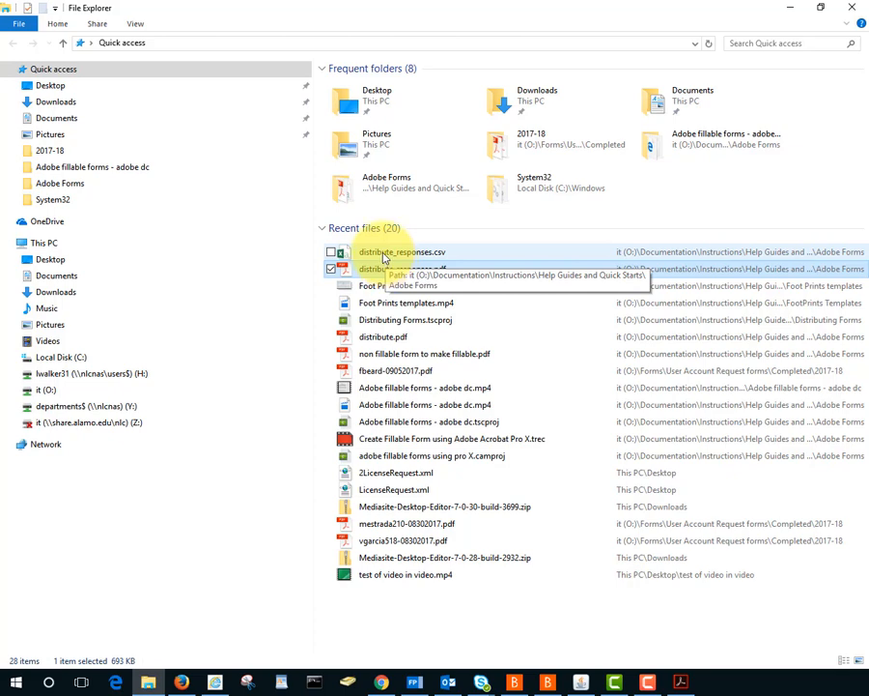
# Step: Open distribute_responses.csv from Recent files in Excel
pyautogui.click(404, 252)
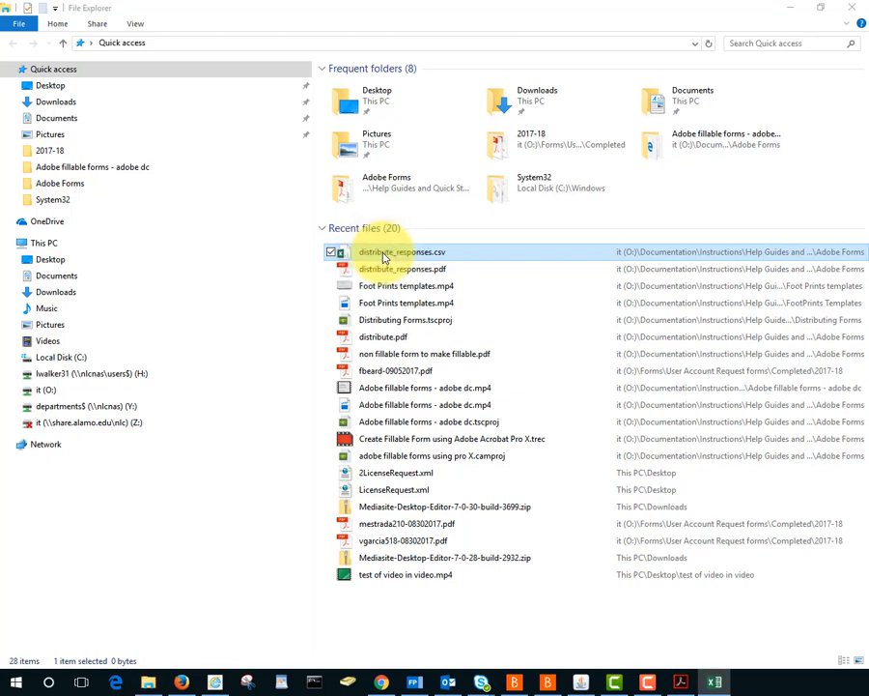
pyautogui.doubleClick(402, 251)
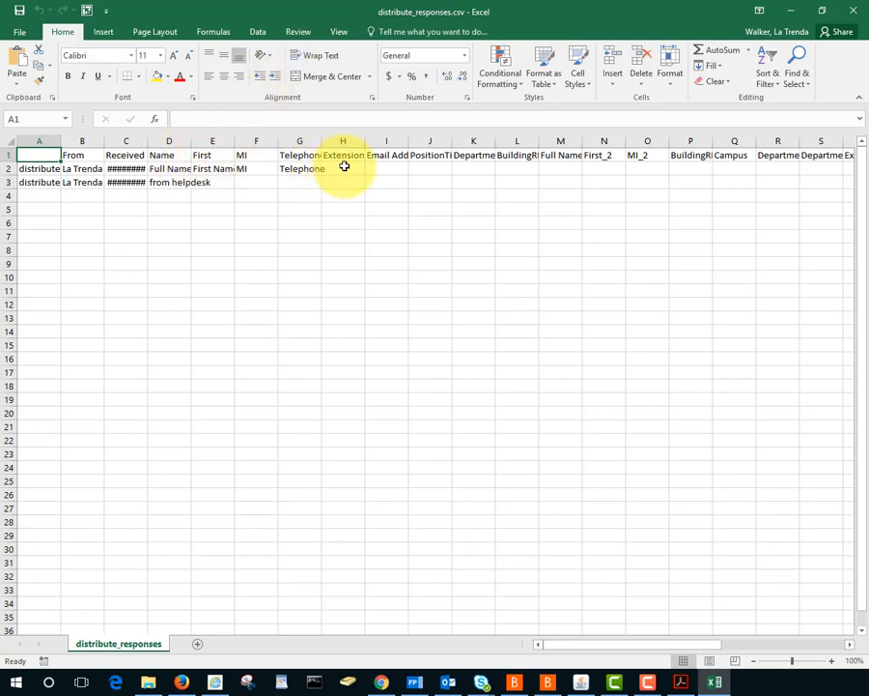
pyautogui.moveTo(444, 159)
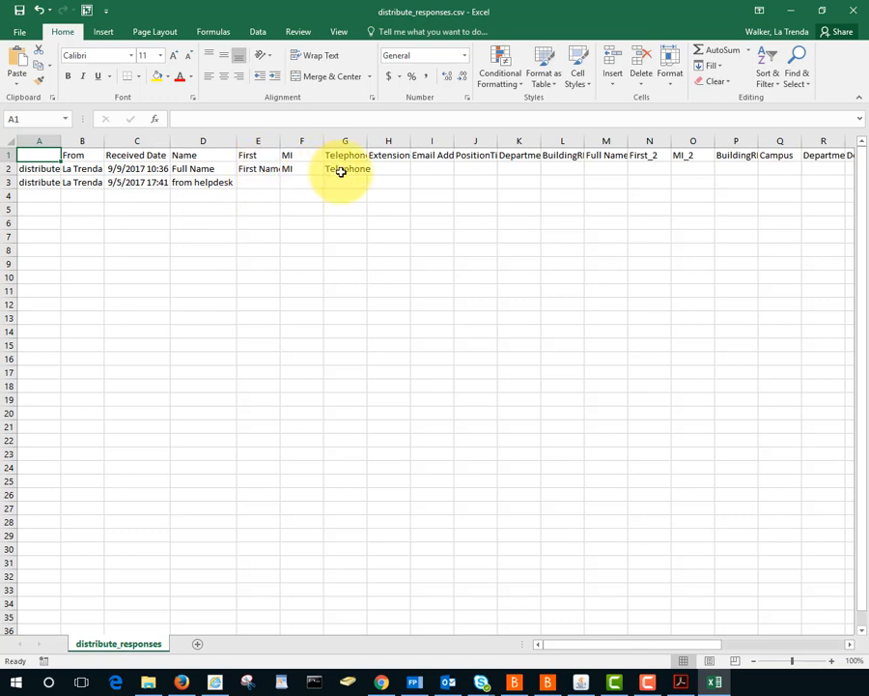
pyautogui.moveTo(436, 159)
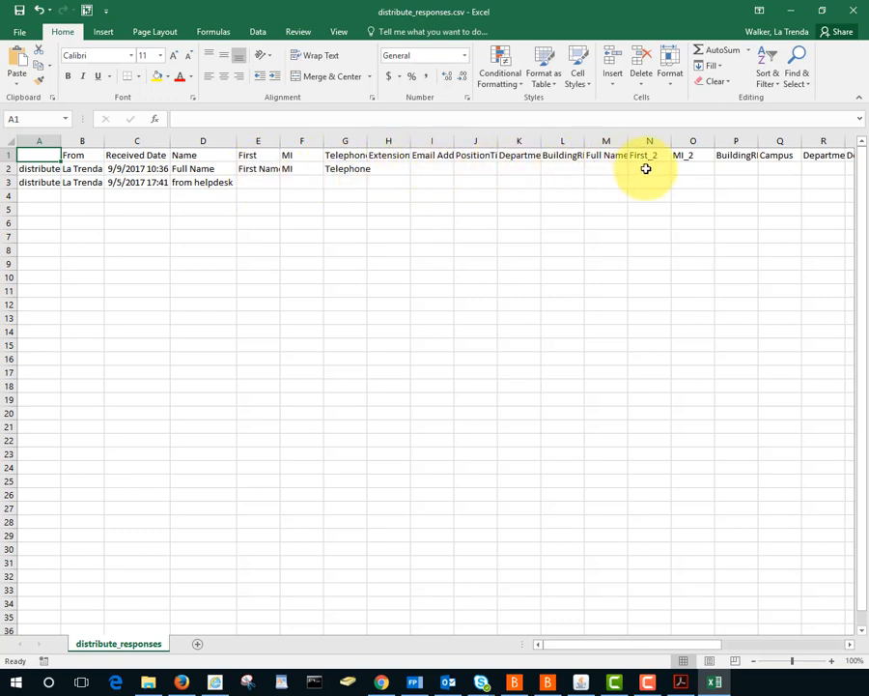
pyautogui.moveTo(481, 177)
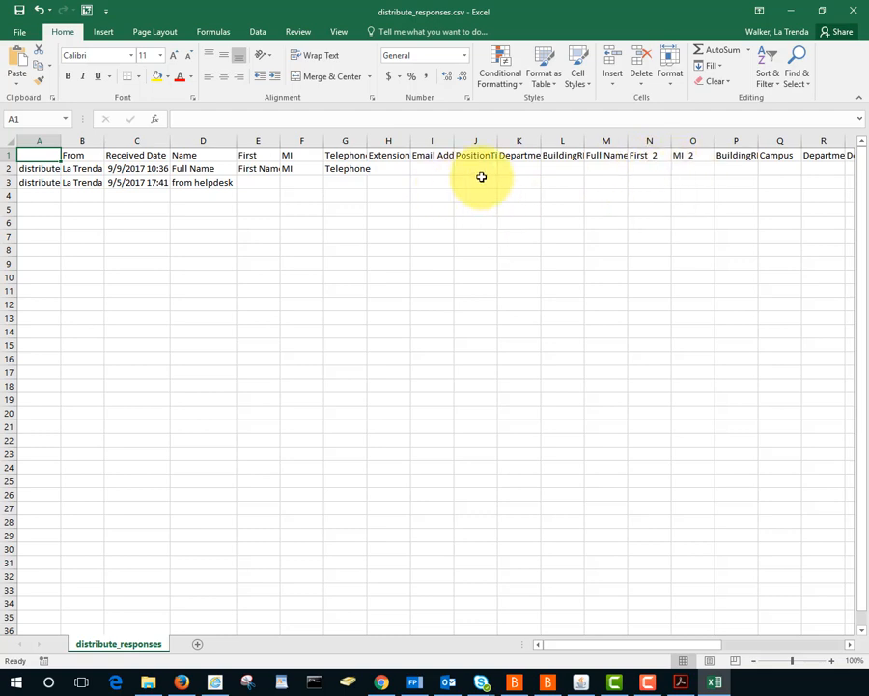
pyautogui.moveTo(87, 187)
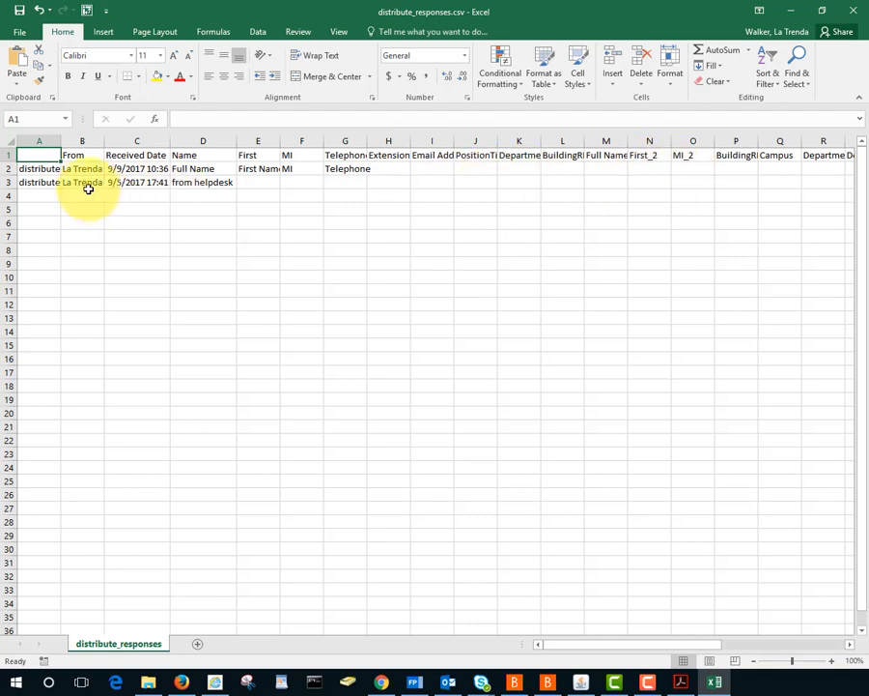
pyautogui.moveTo(32, 261)
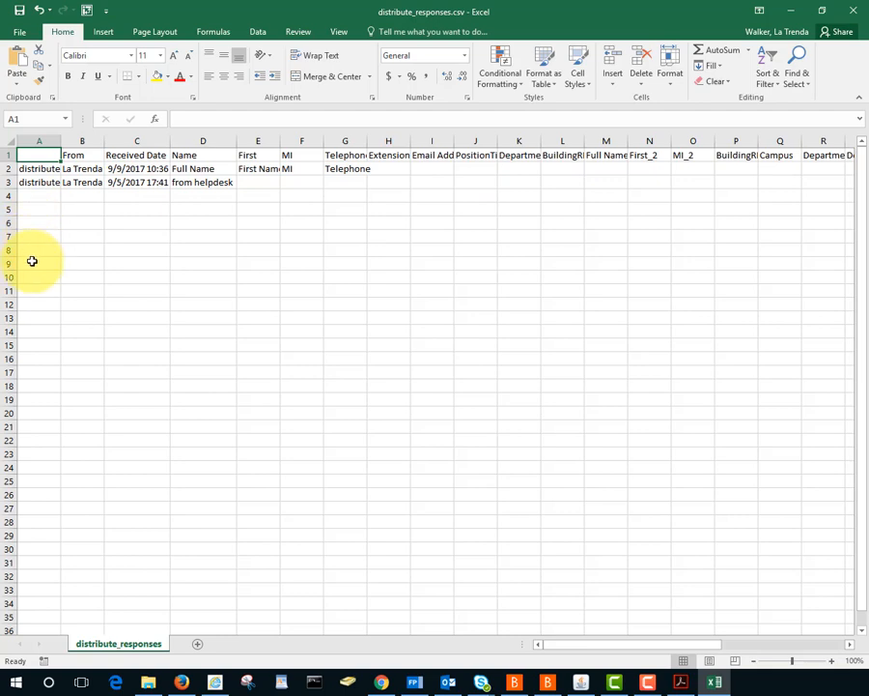
pyautogui.moveTo(31, 359)
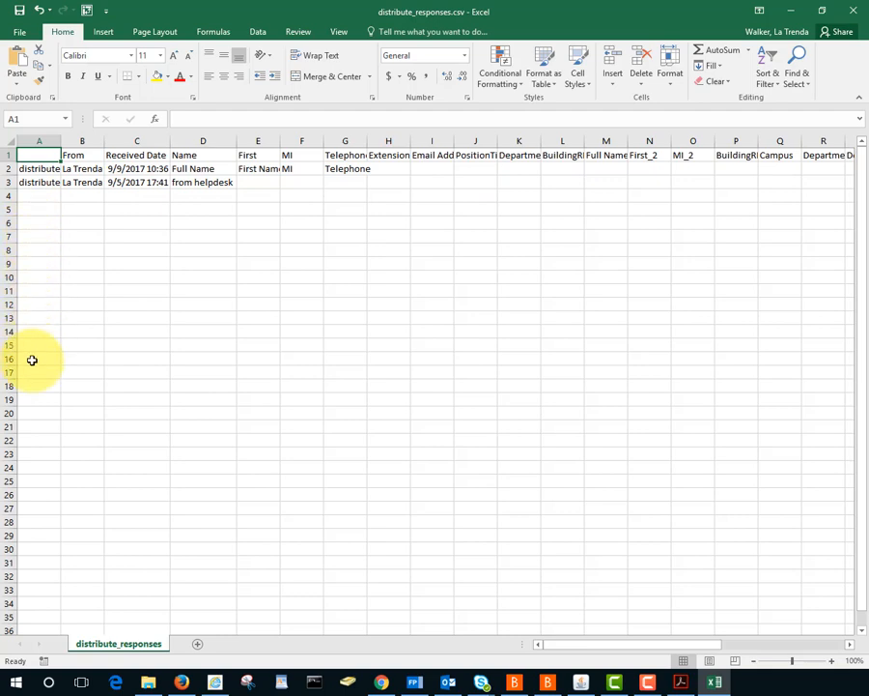